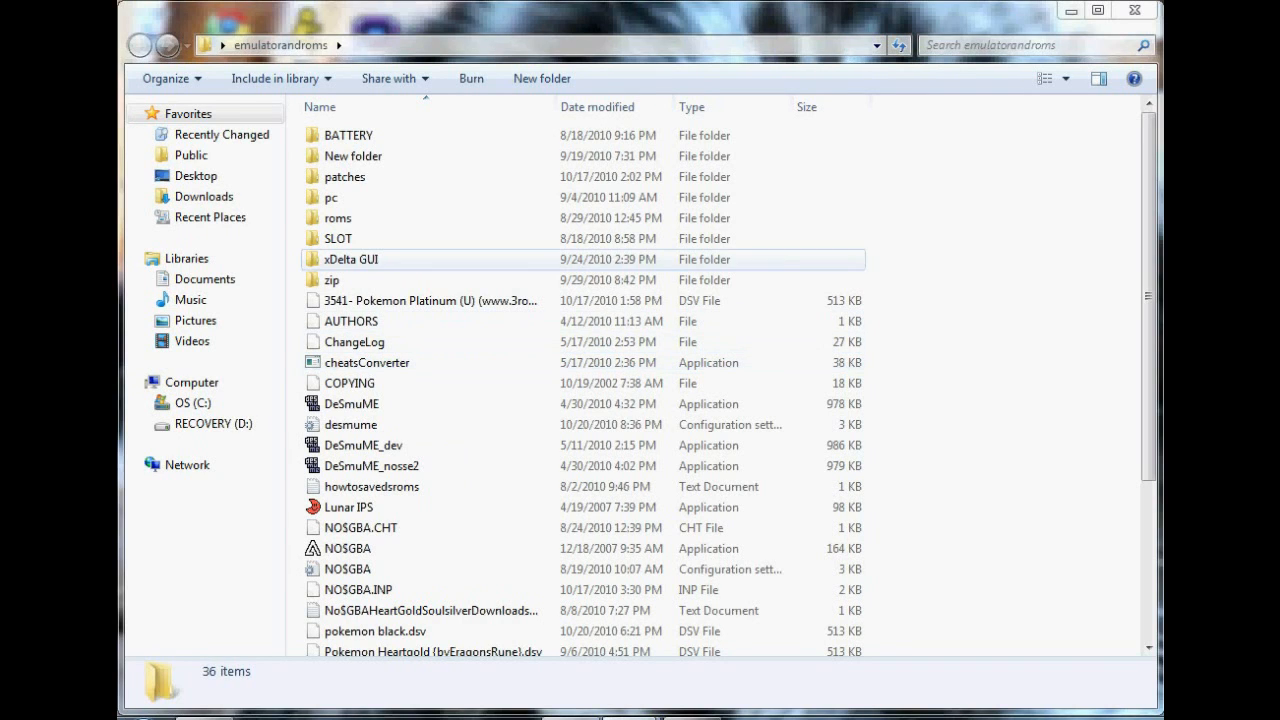
Navigate into xDelta GUI > xDelta Option 1 and select the xDelta GUI application.
double_click(350, 259)
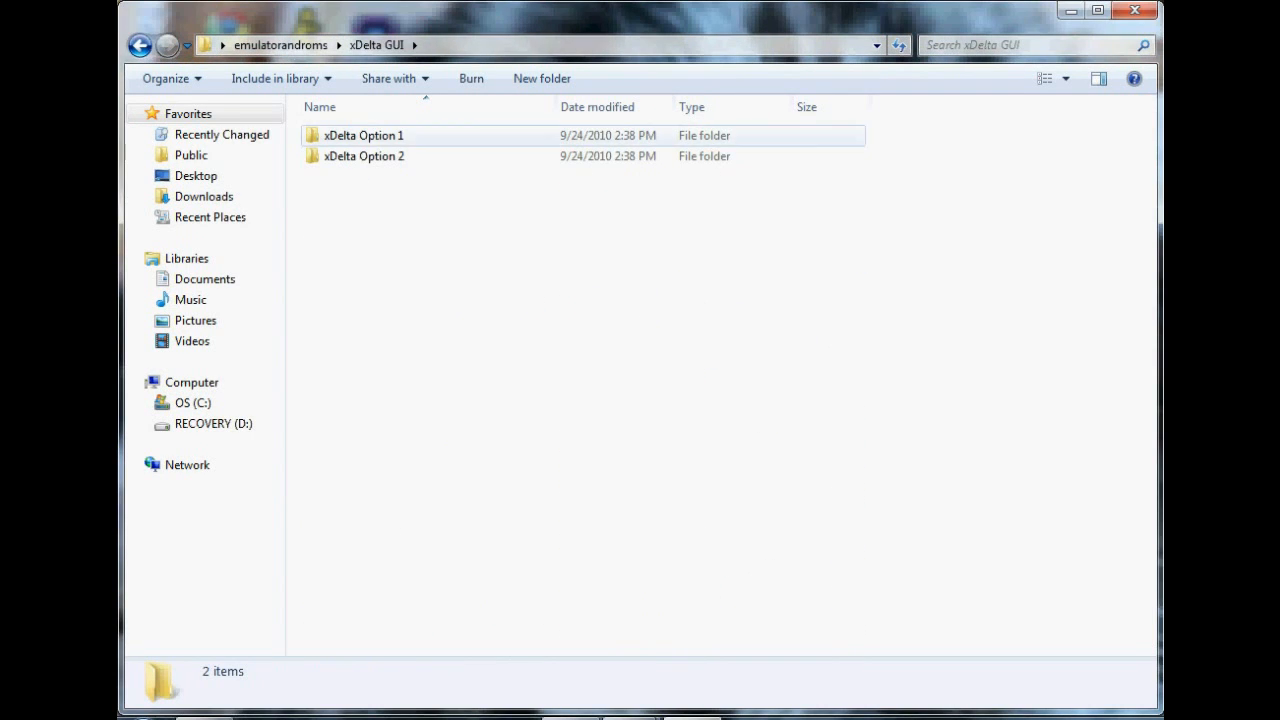
double_click(363, 135)
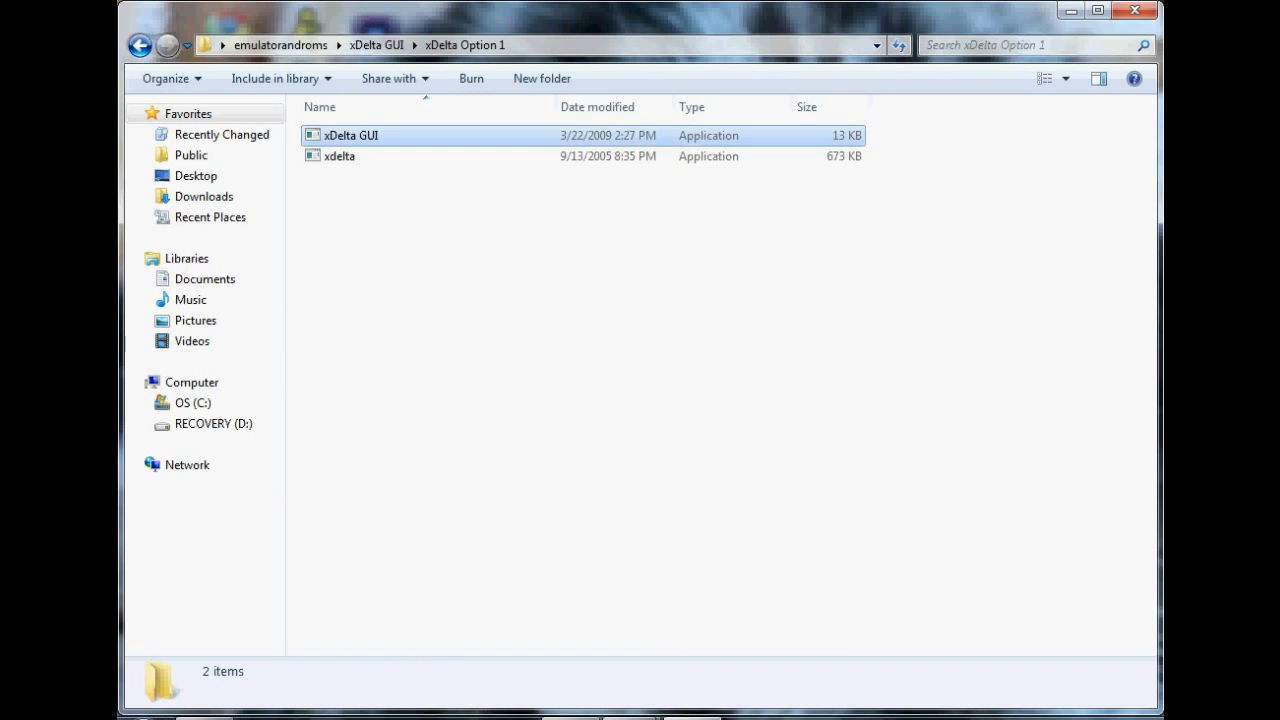
left_click(350, 135)
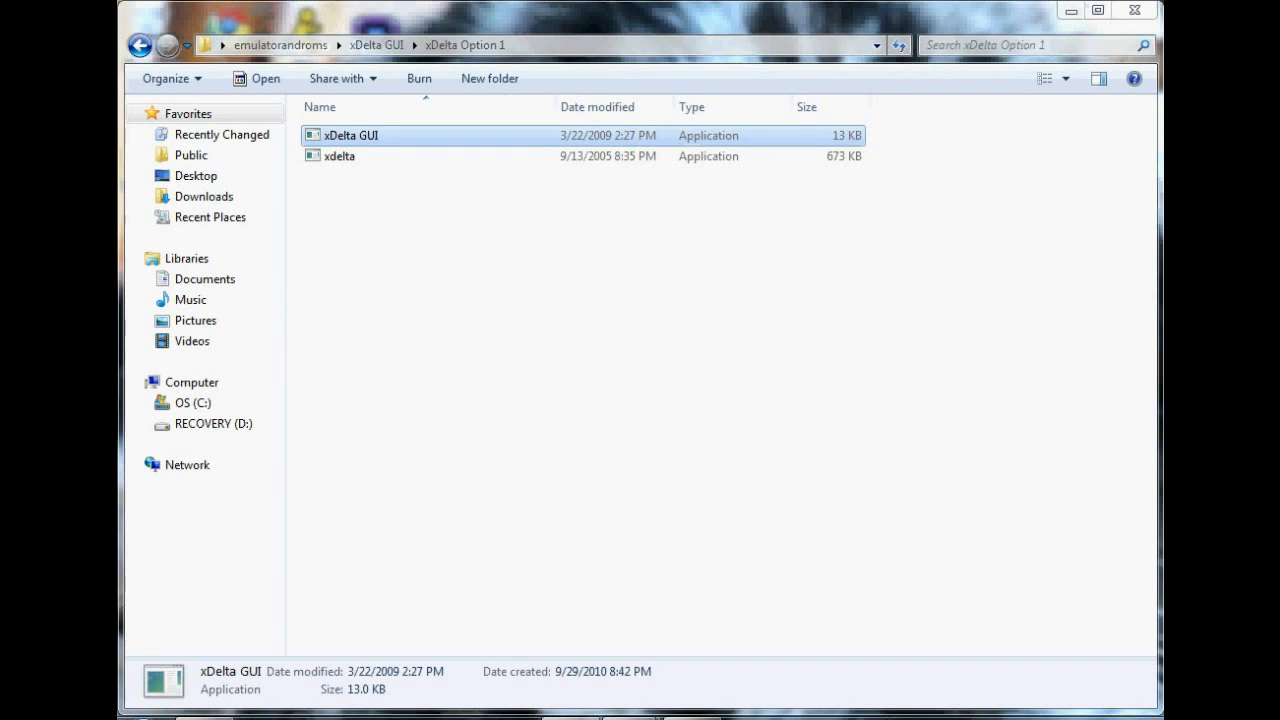
Launch xDelta GUI and choose V3Black-NewLogo.patch from the patches folder as the patch.
double_click(350, 135)
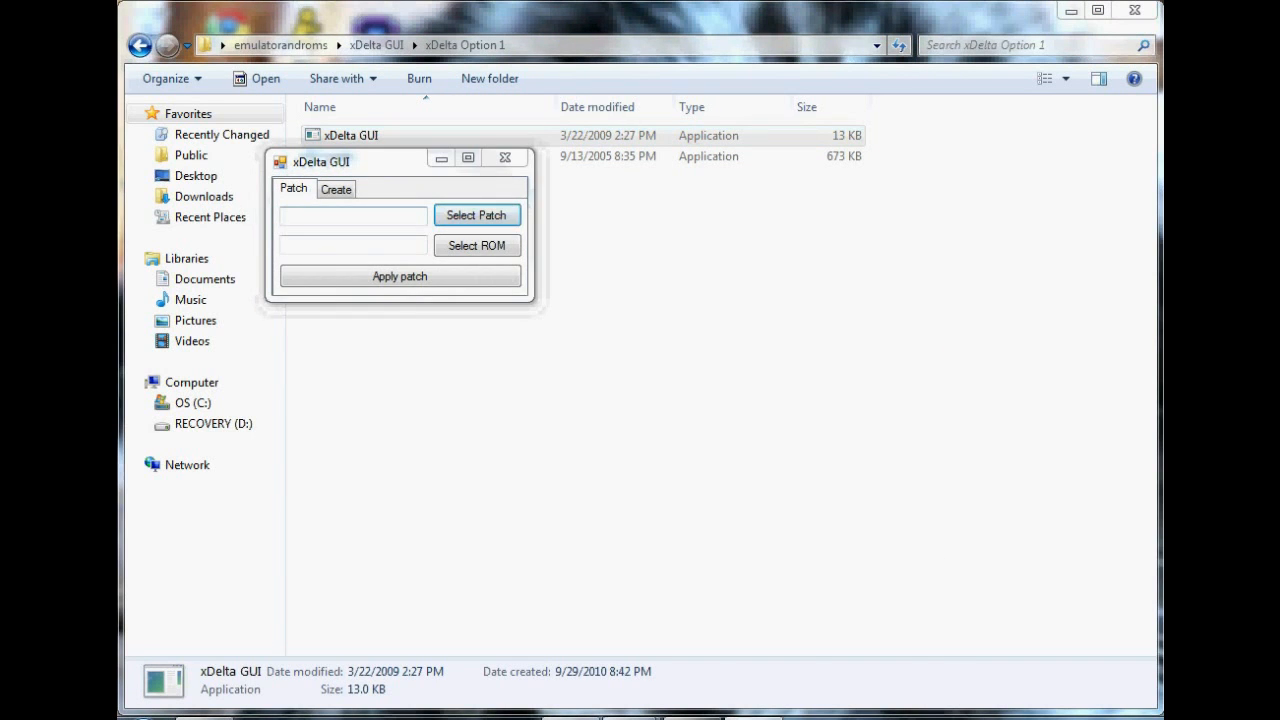
left_click(477, 215)
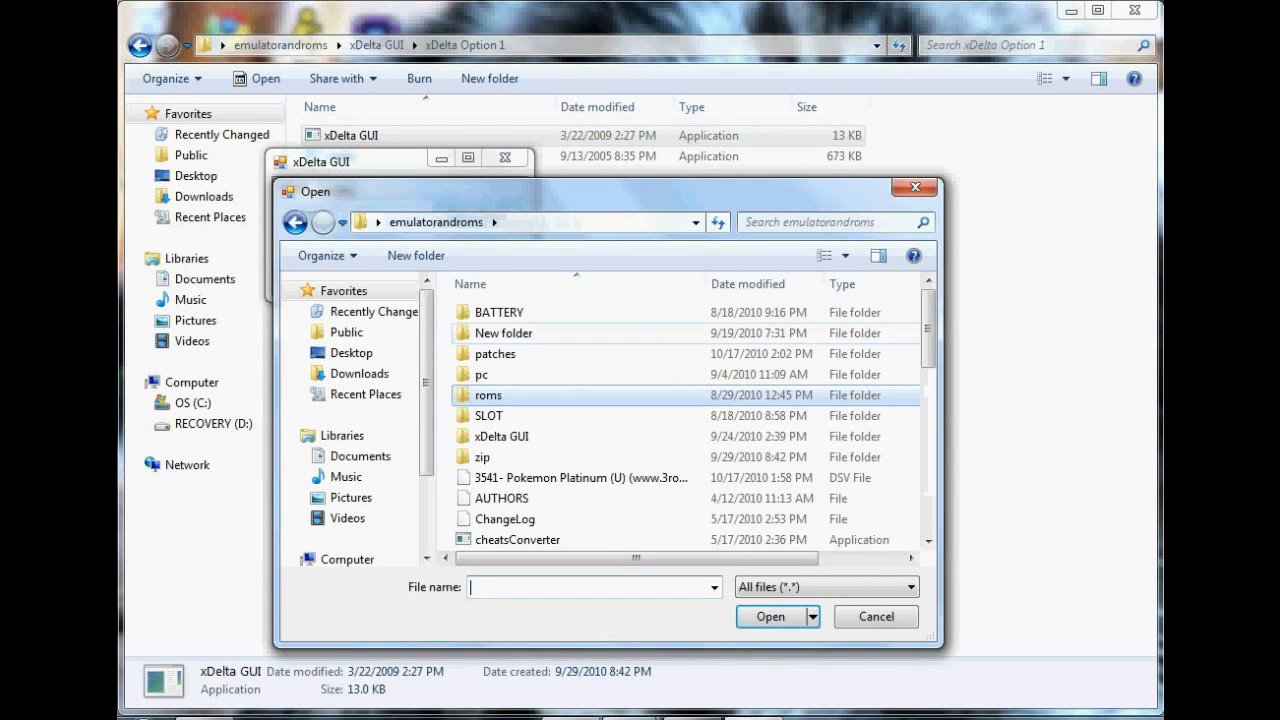
left_click(495, 353)
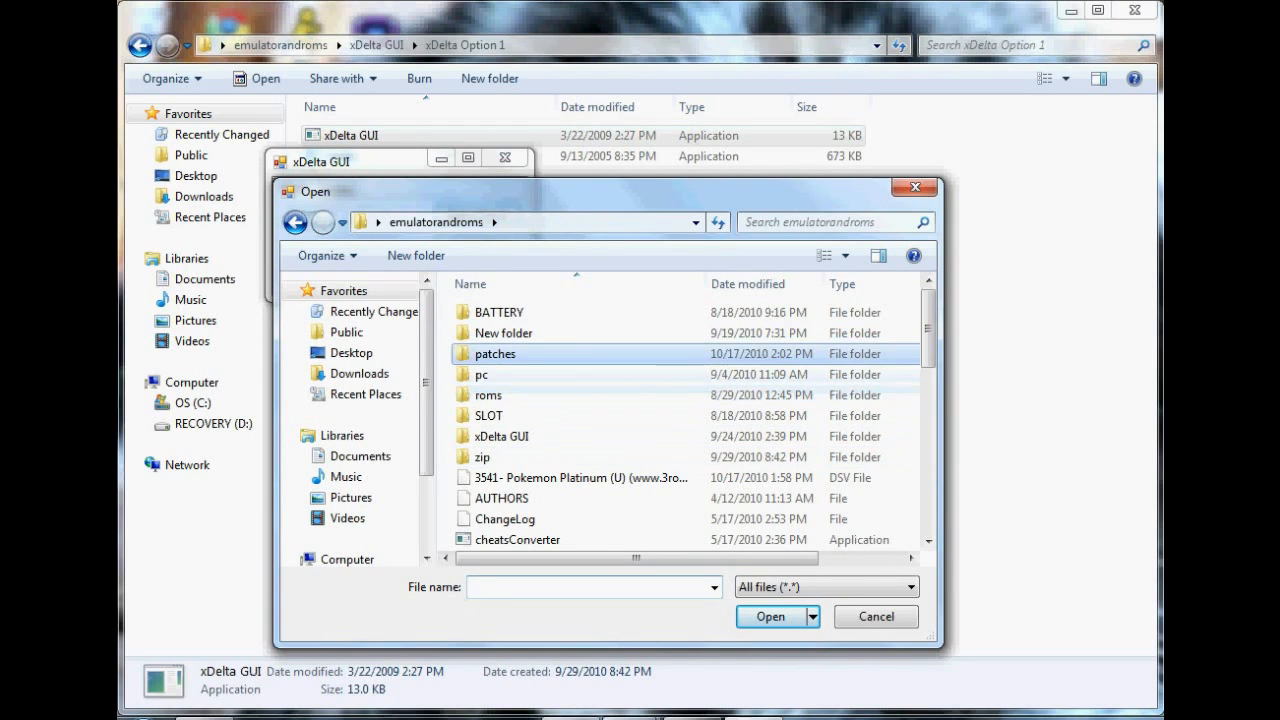
double_click(495, 353)
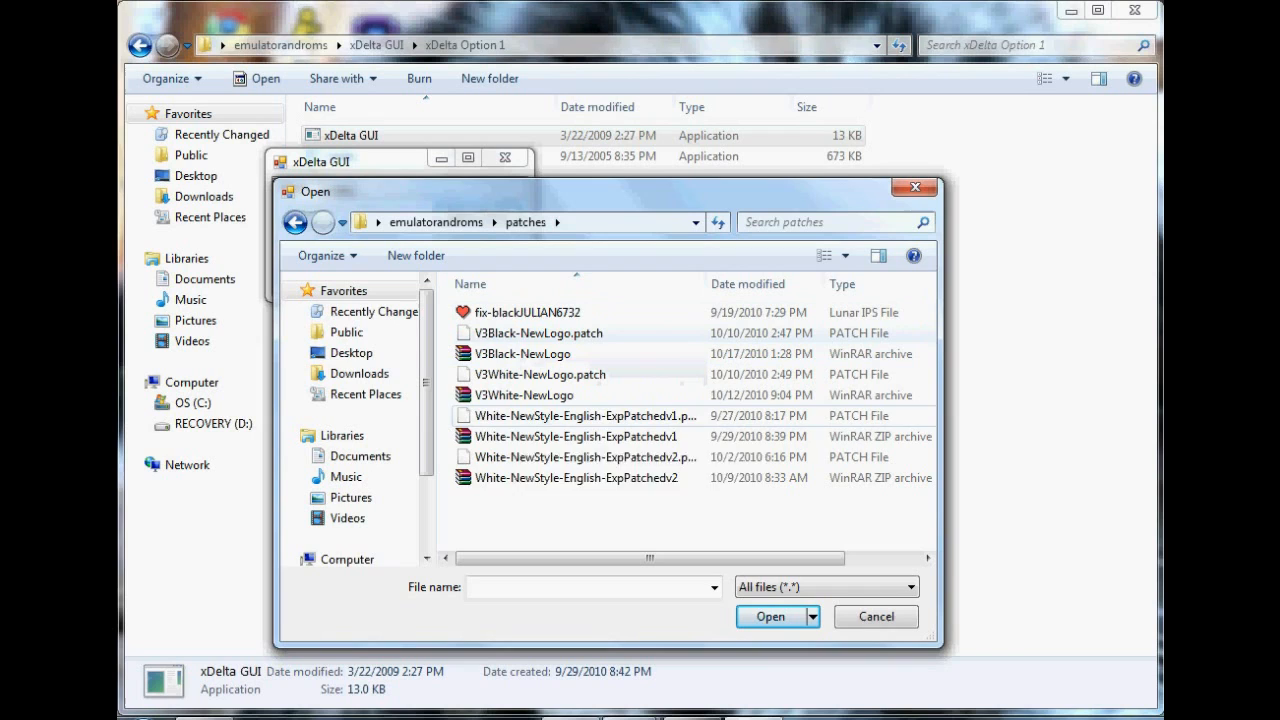
mouse_move(522, 395)
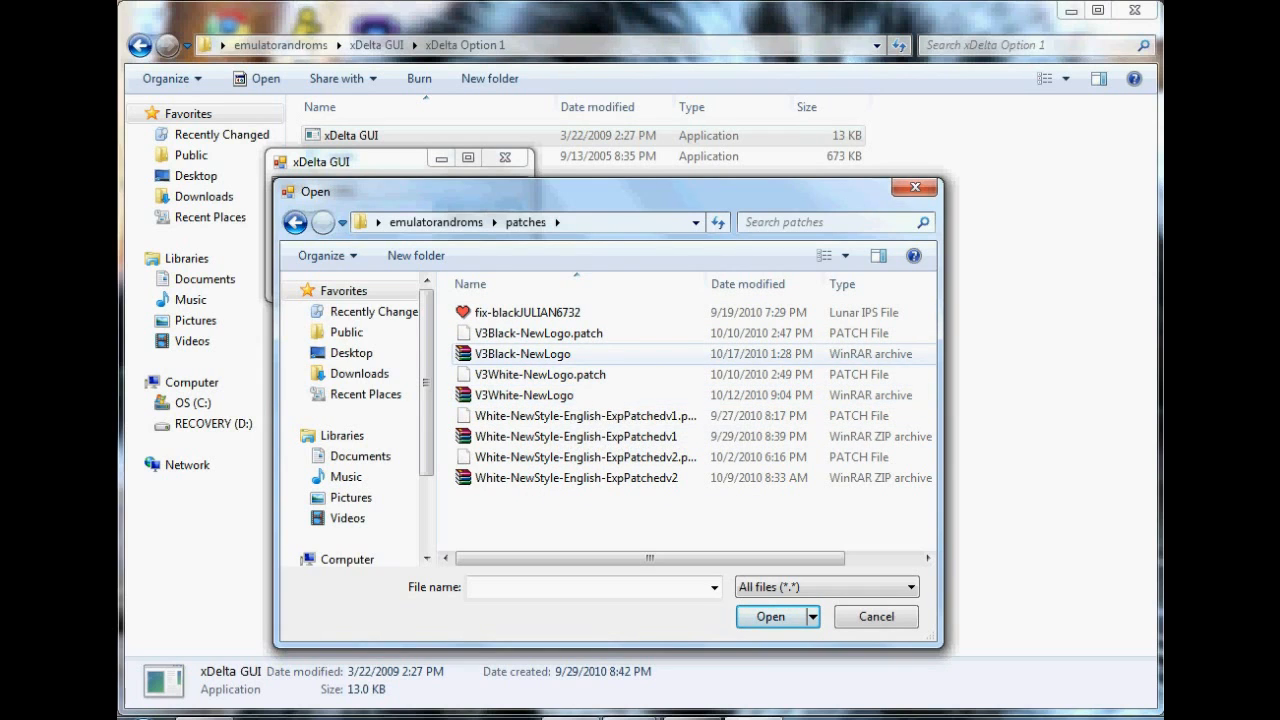
mouse_move(538, 333)
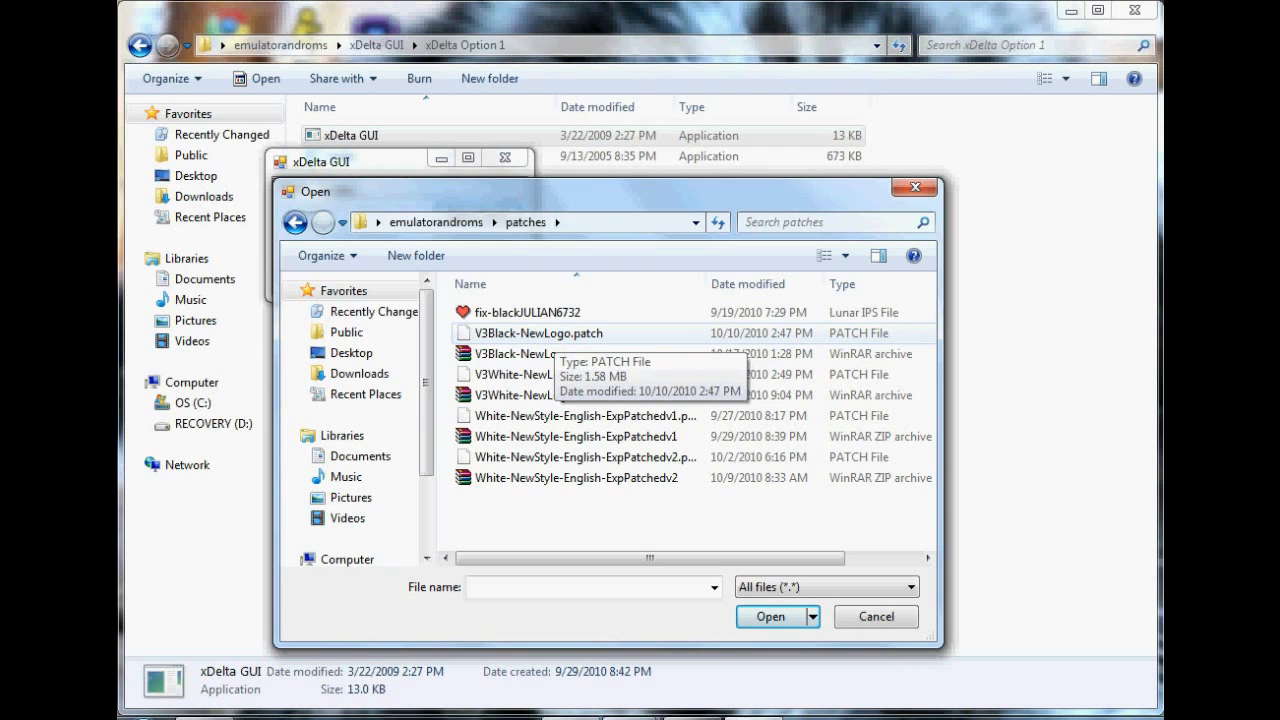
left_click(544, 333)
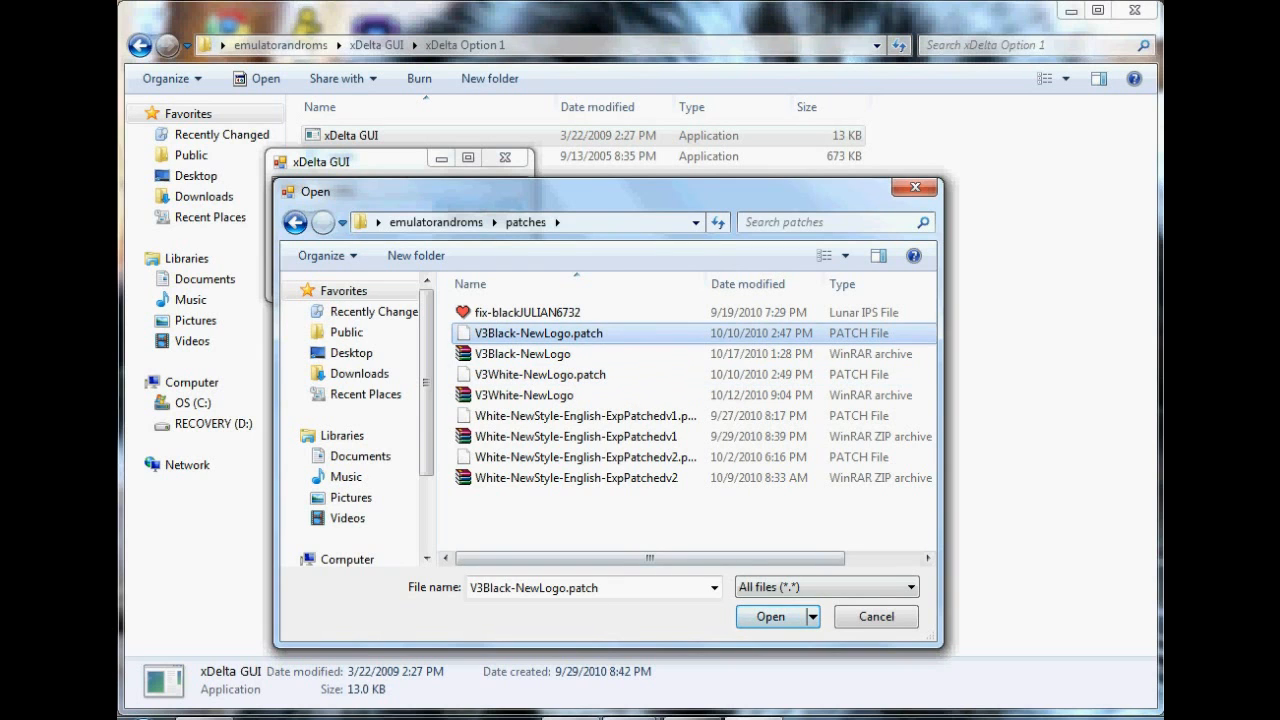
left_click(825, 587)
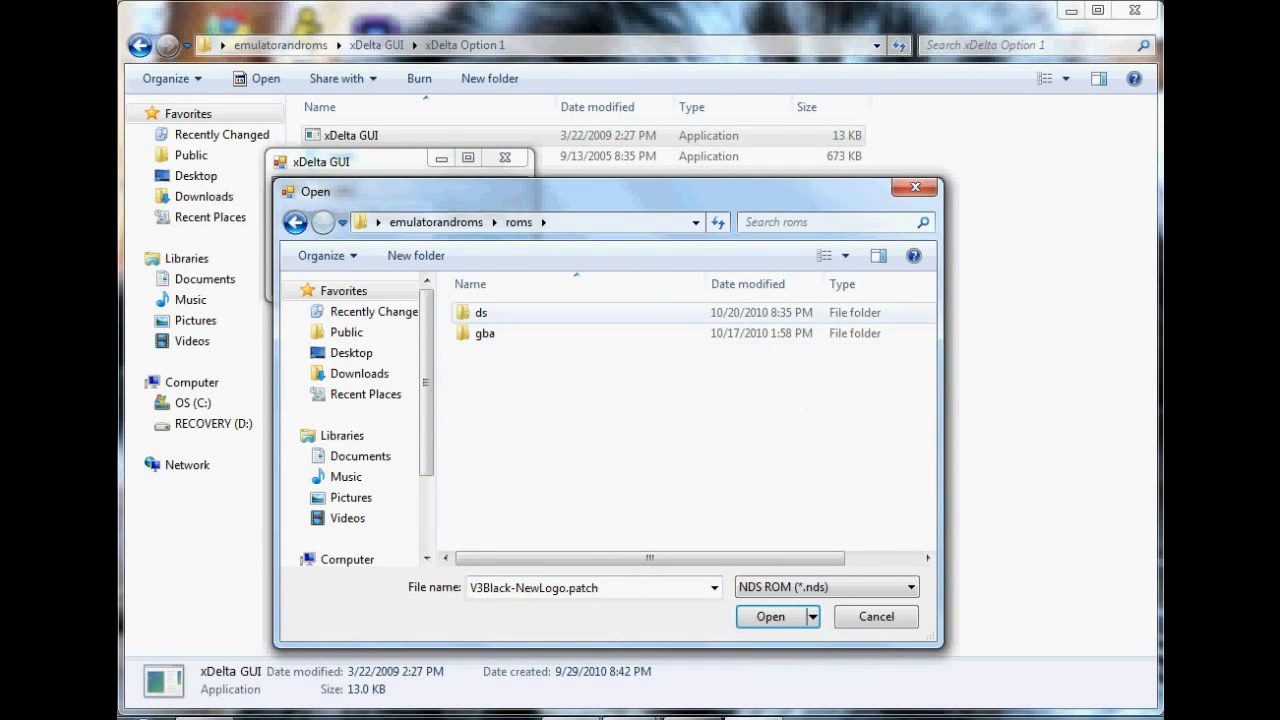
Choose pokemon blacknotpatched.nds from the ds folder as the ROM.
double_click(481, 312)
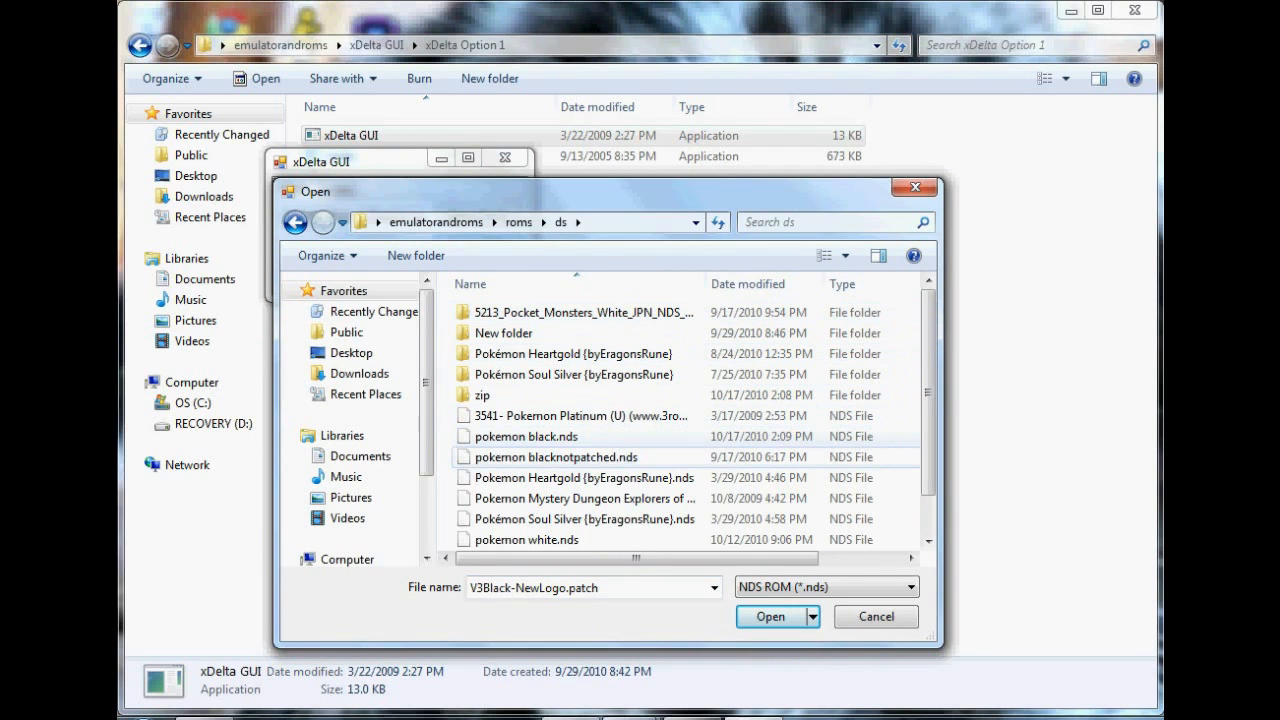
left_click(555, 457)
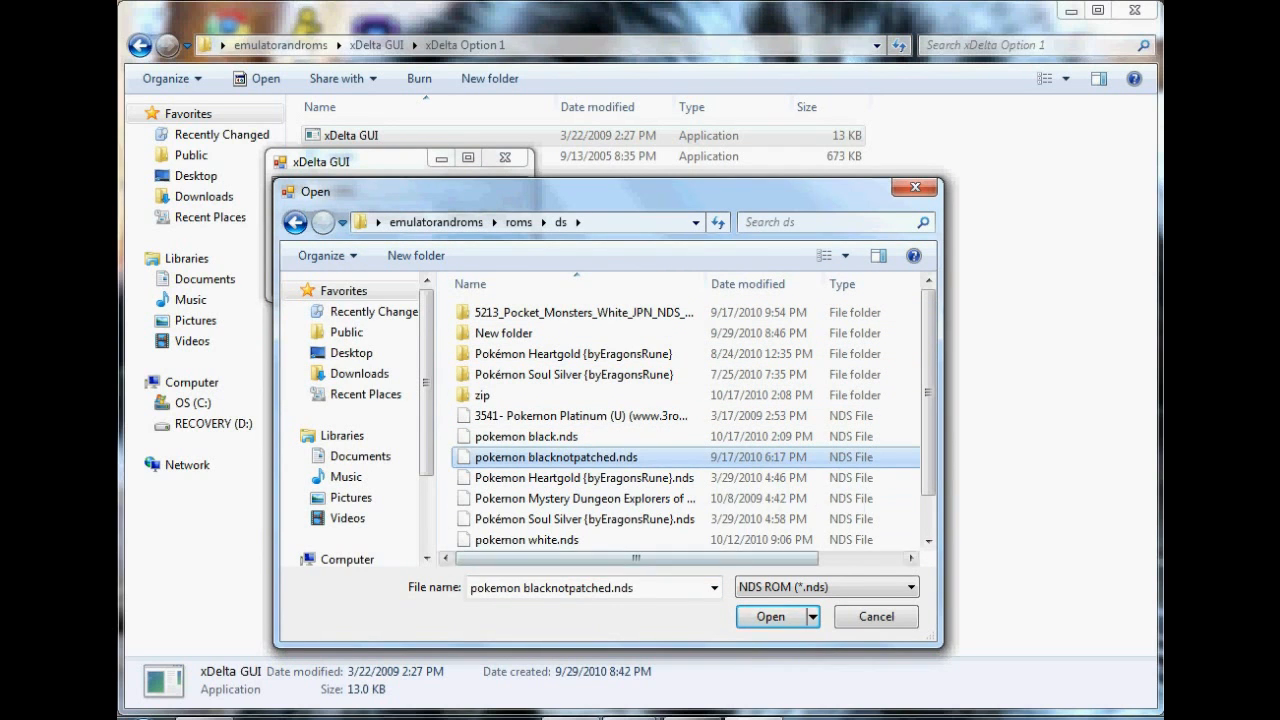
left_click(769, 616)
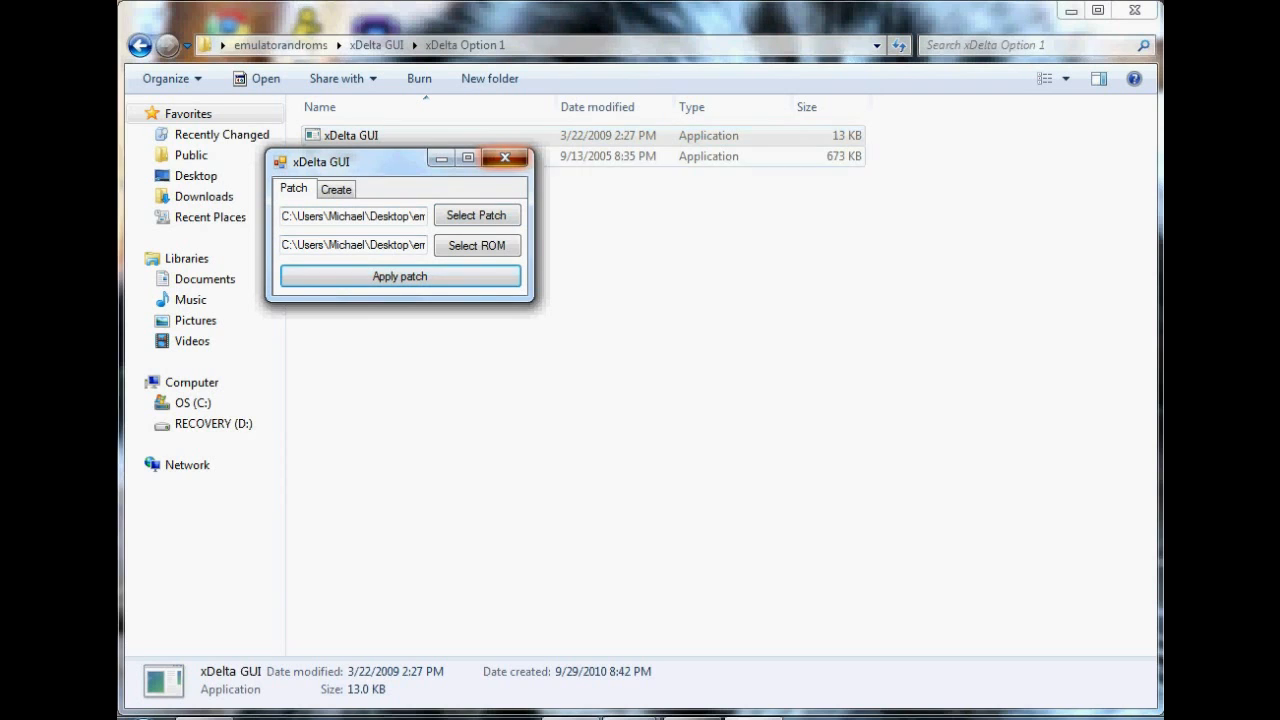
Apply the V3Black-NewLogo patch, producing pokemon blacknotpatched_patched.nds.
left_click(504, 158)
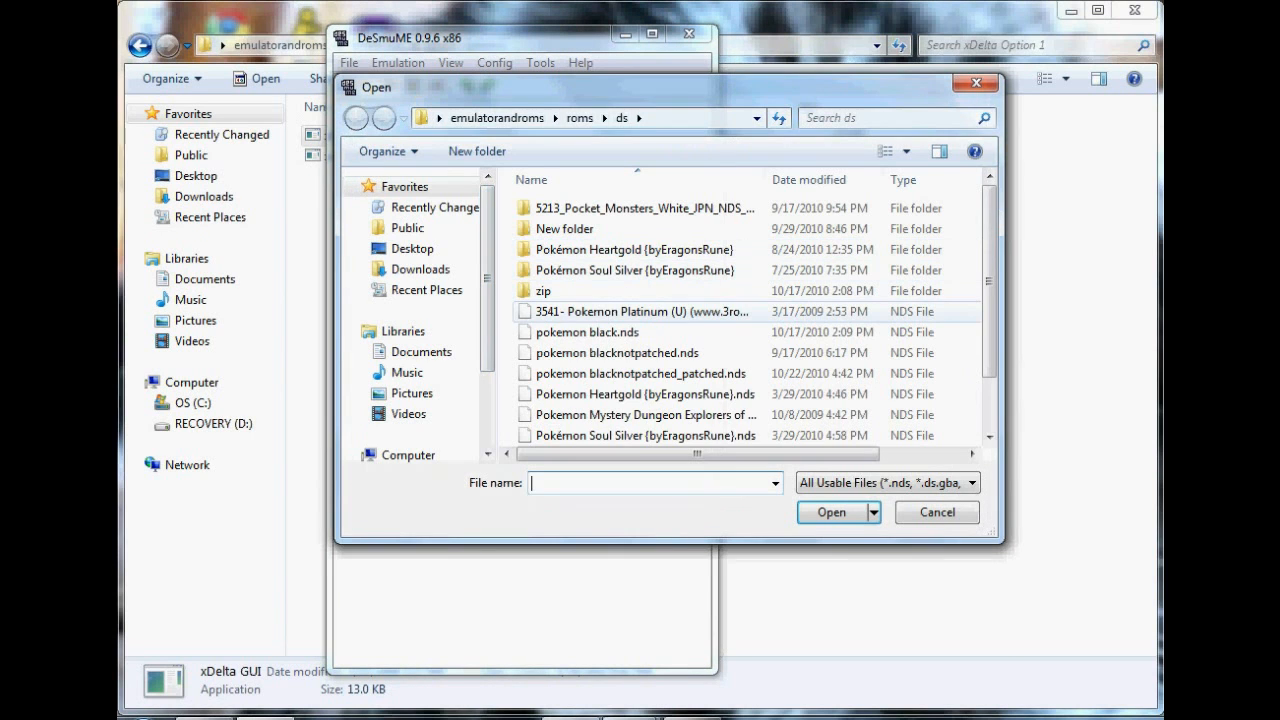
Open pokemon blacknotpatched_patched.nds from roms\ds in DeSmuME.
left_click(640, 373)
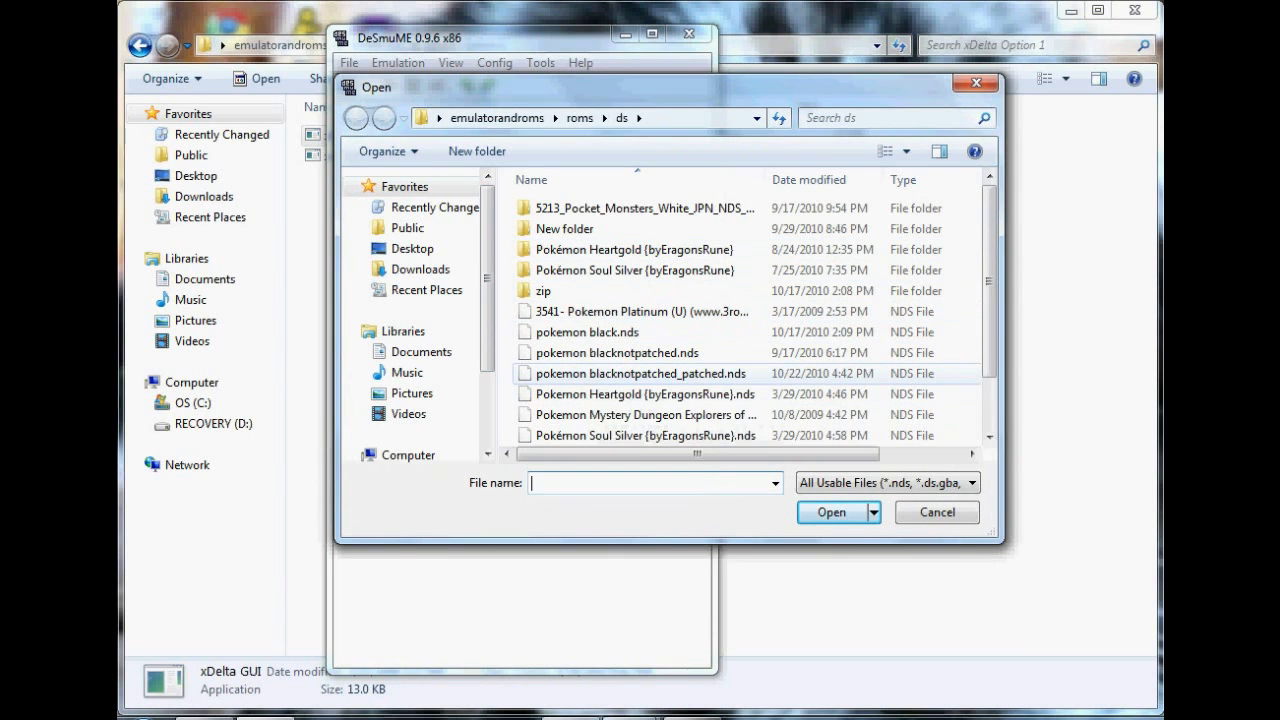
left_click(640, 373)
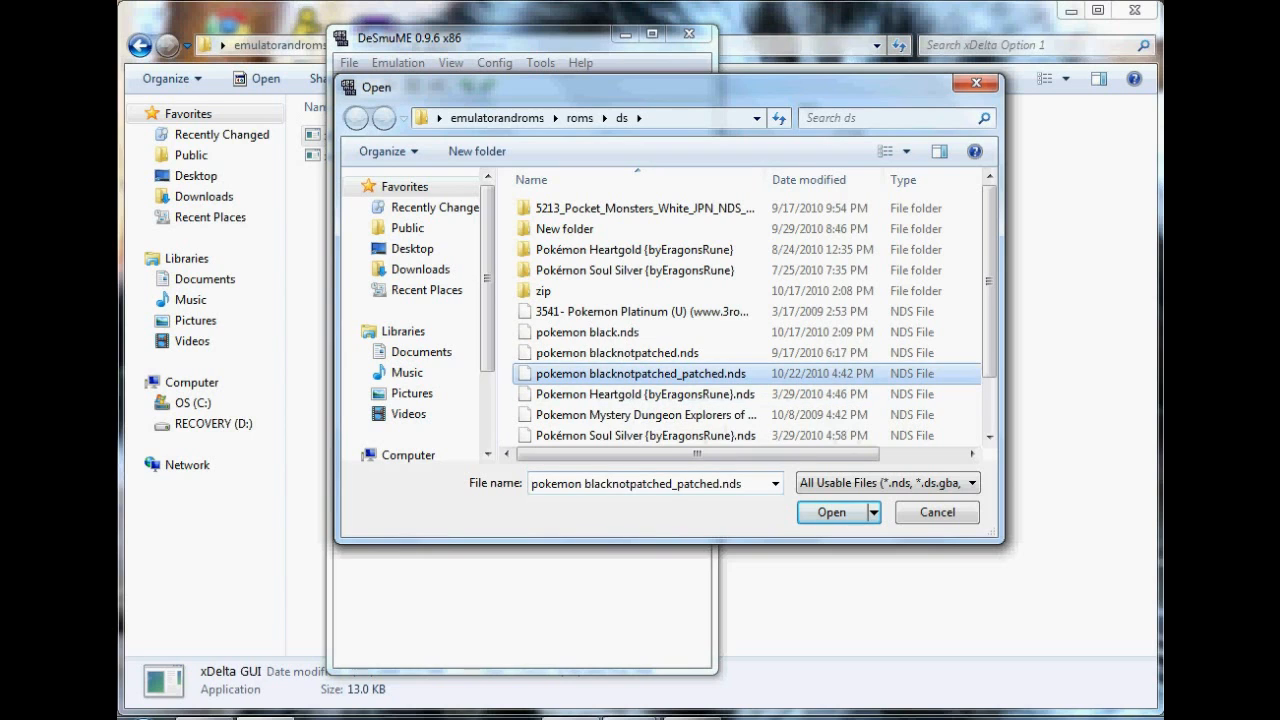
right_click(640, 373)
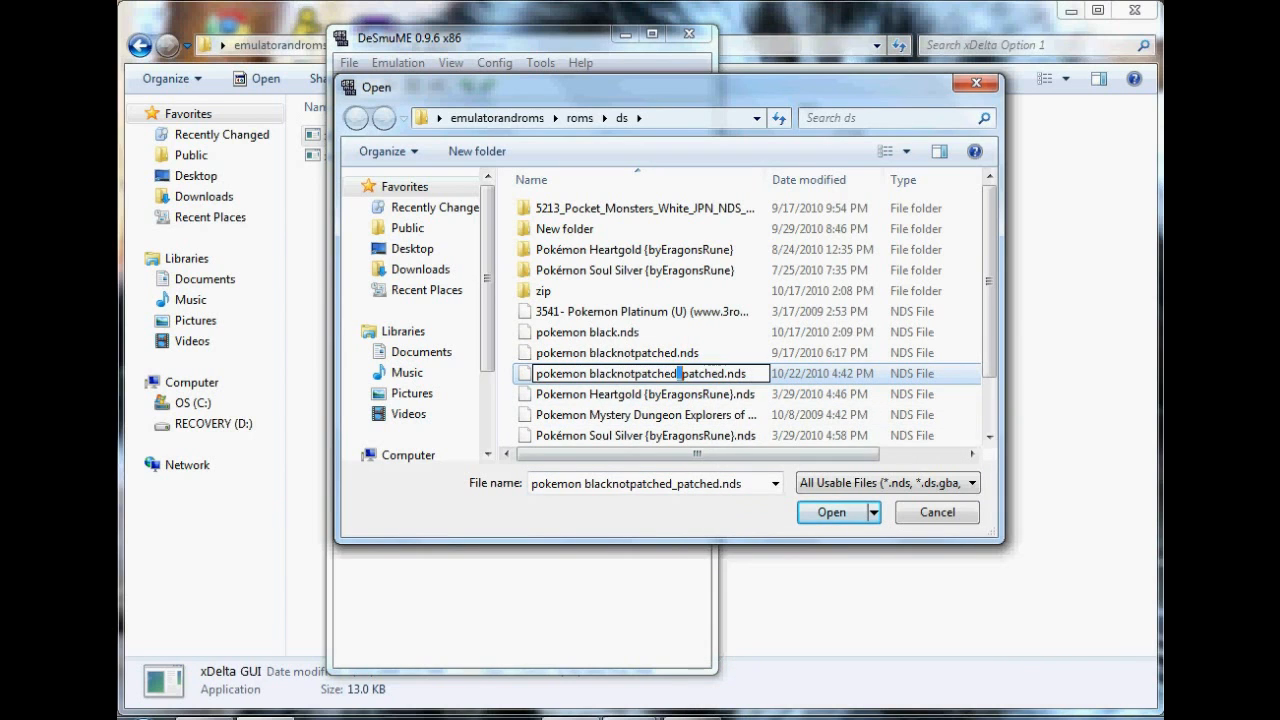
double_click(702, 373)
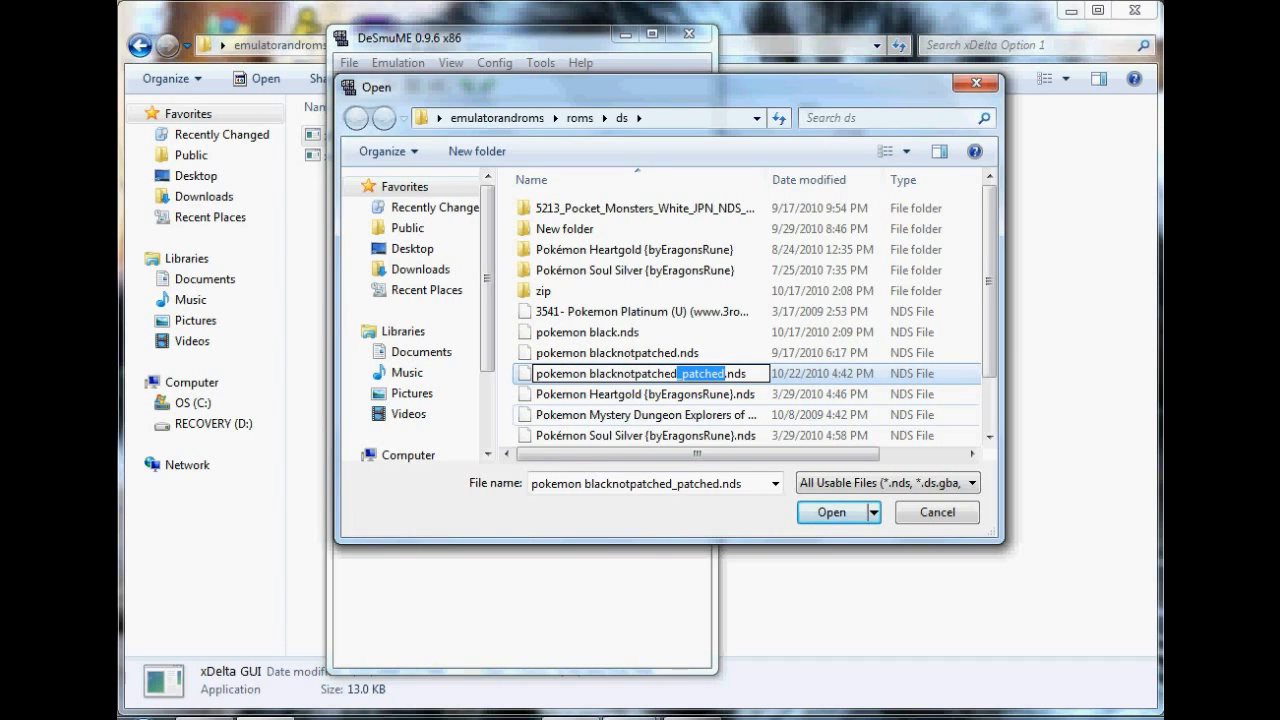
left_click(643, 393)
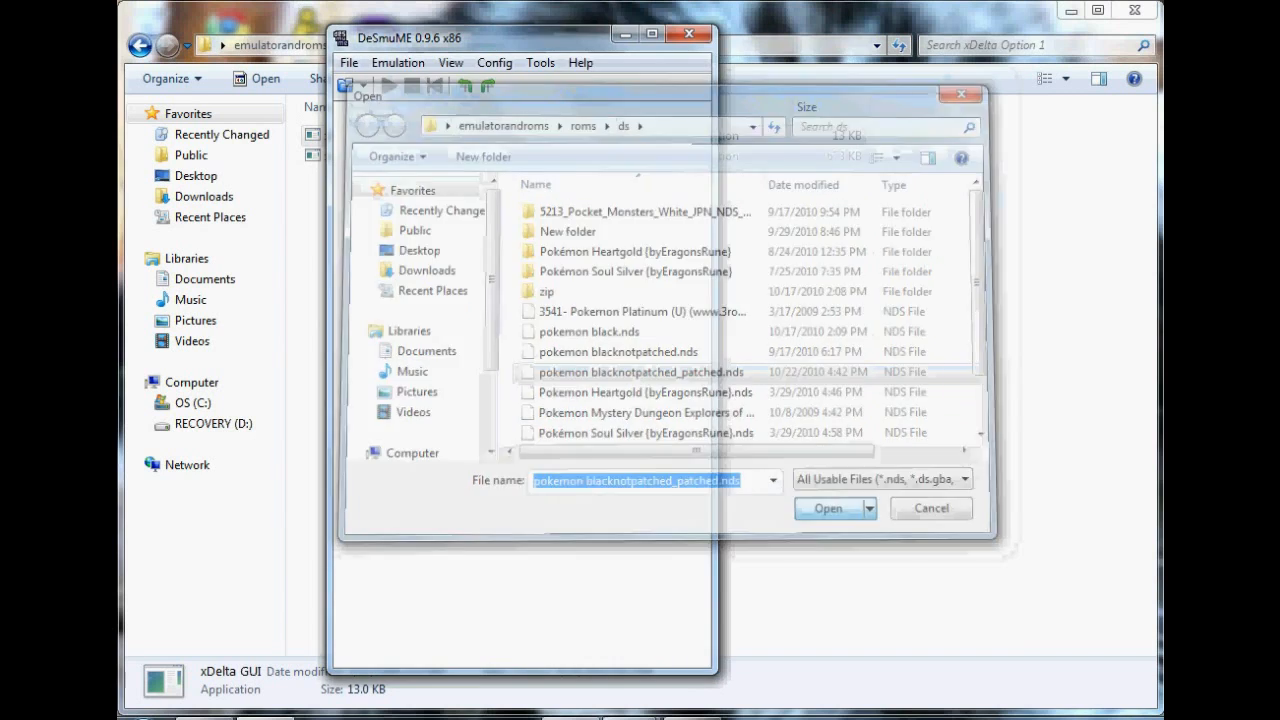
left_click(828, 508)
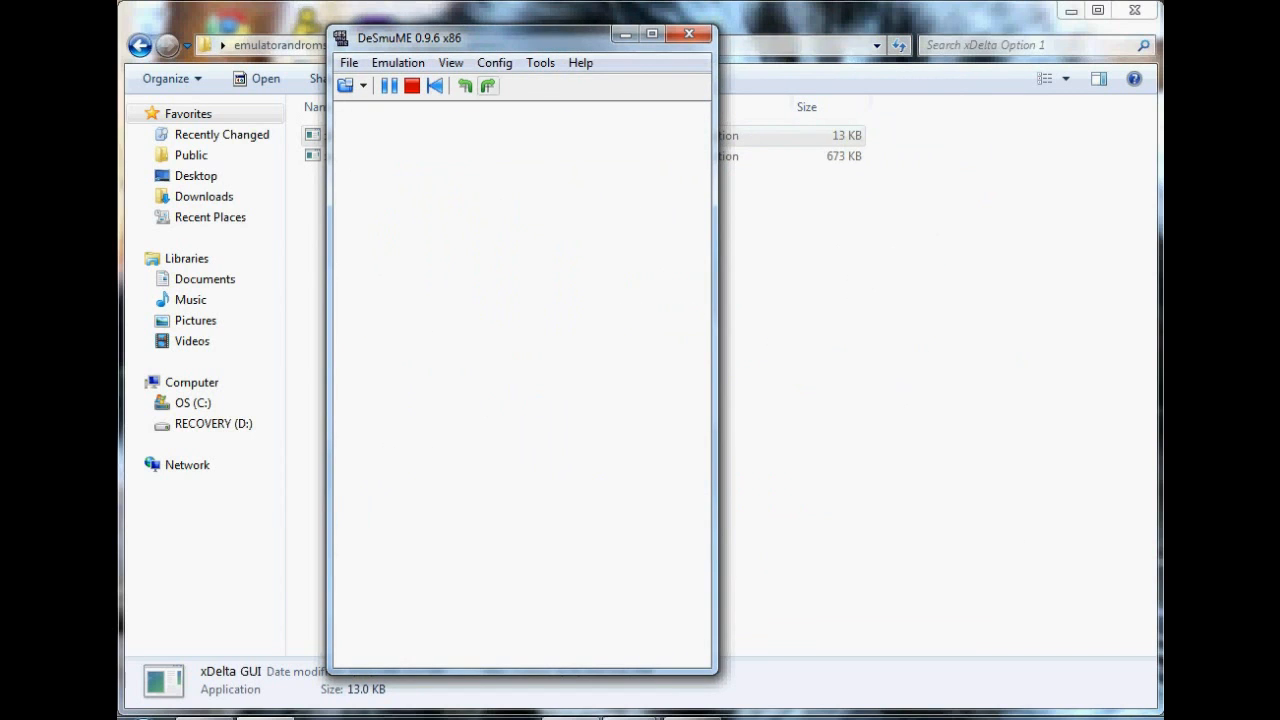